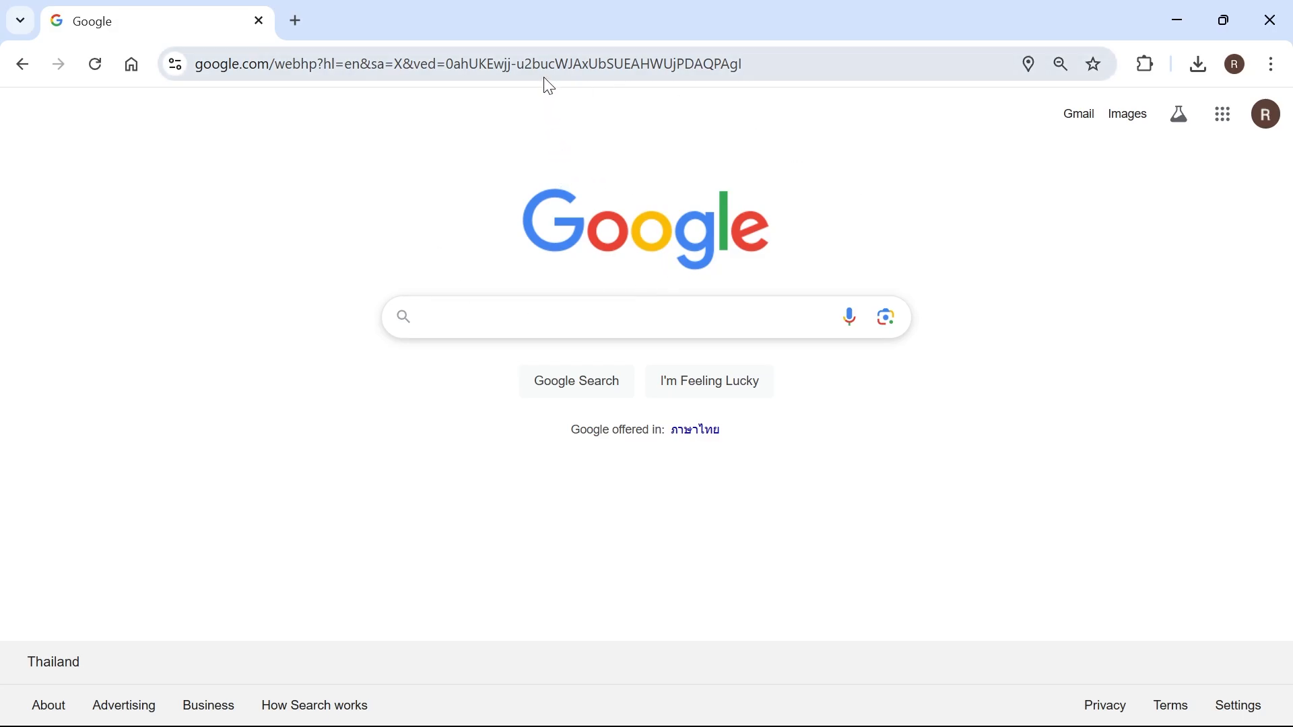
On dafont.com, find Fendesert Sans under Recently added fonts and download its zip
type("dafont.com")
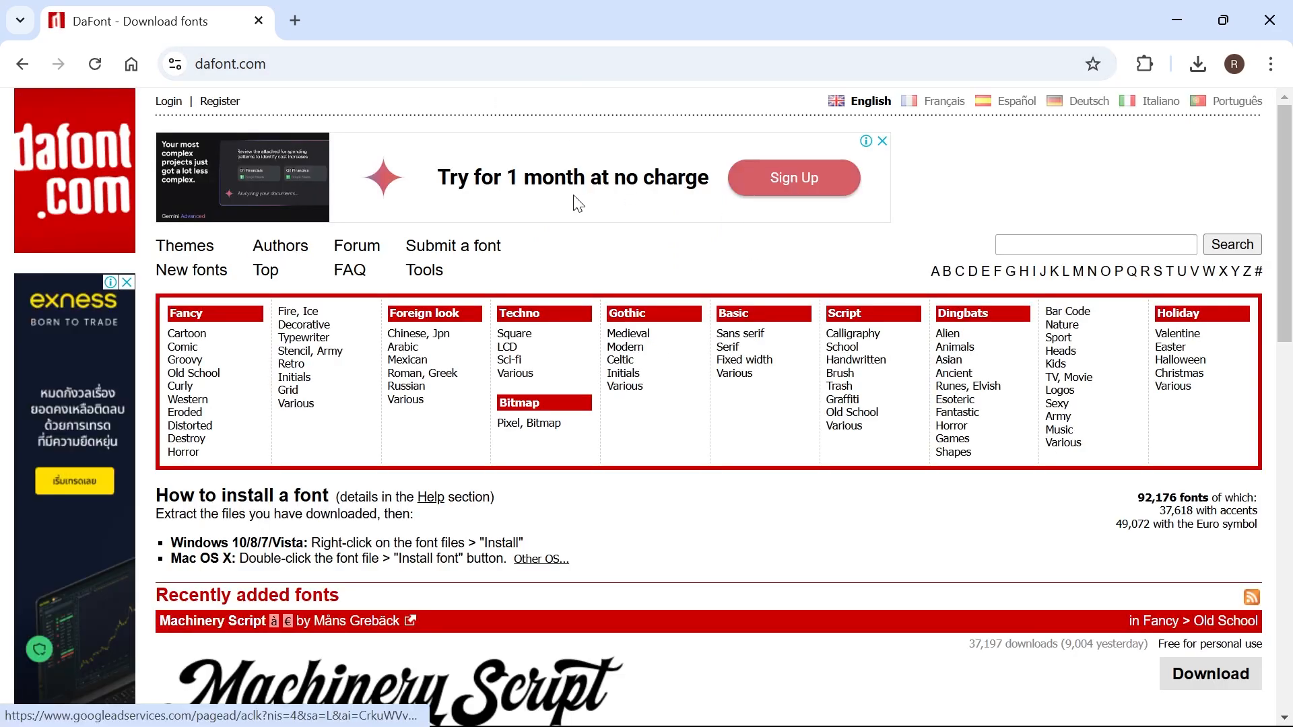
scroll("down", 3)
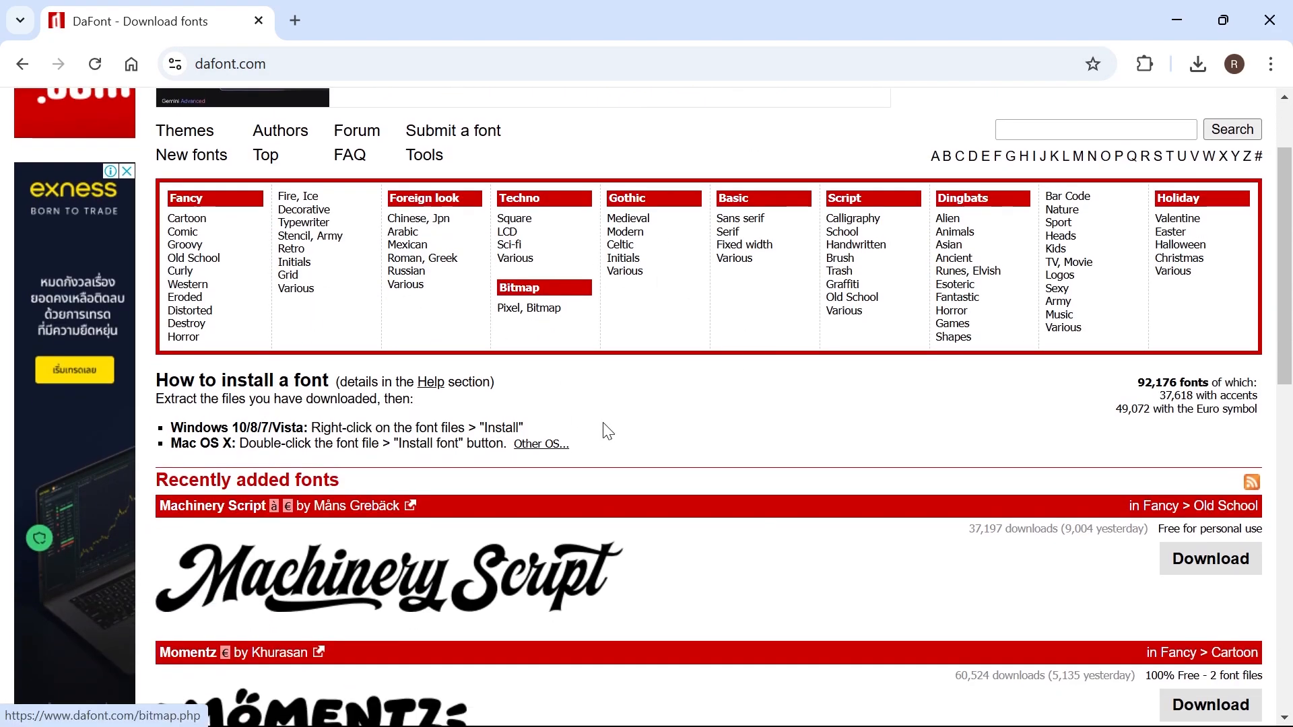
scroll("down", 3)
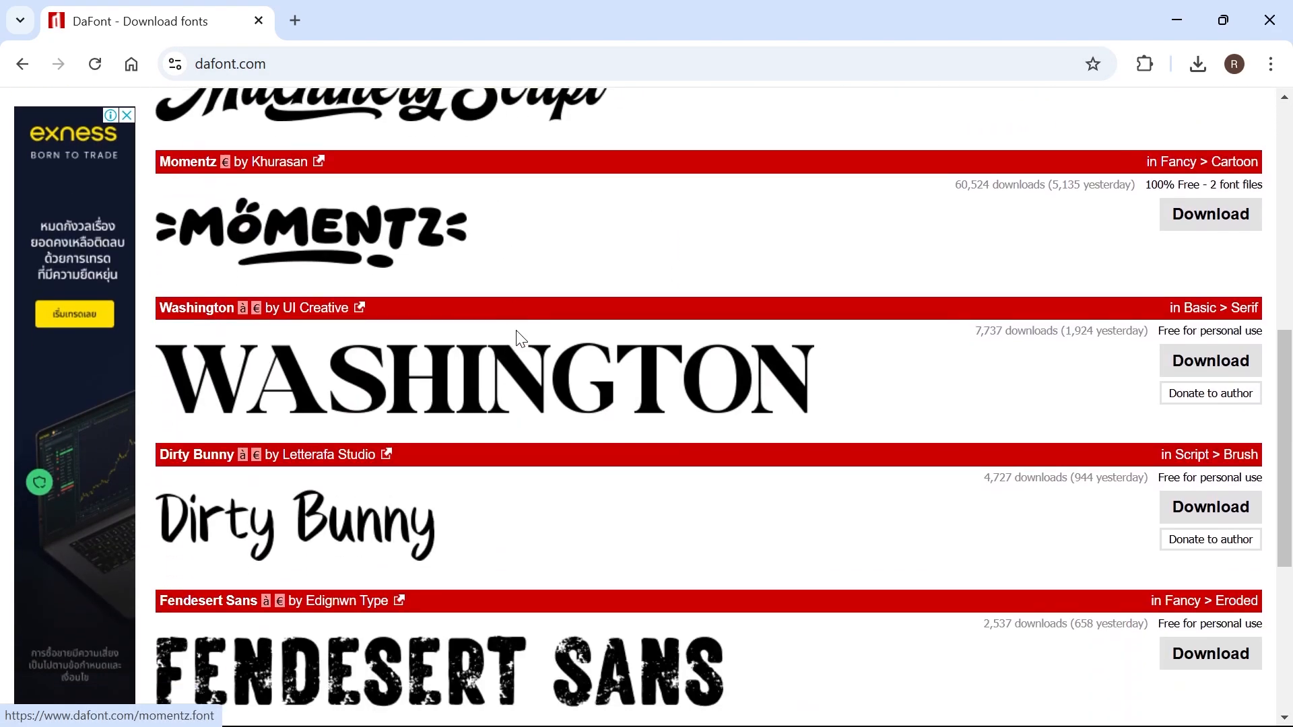
scroll("down", 3)
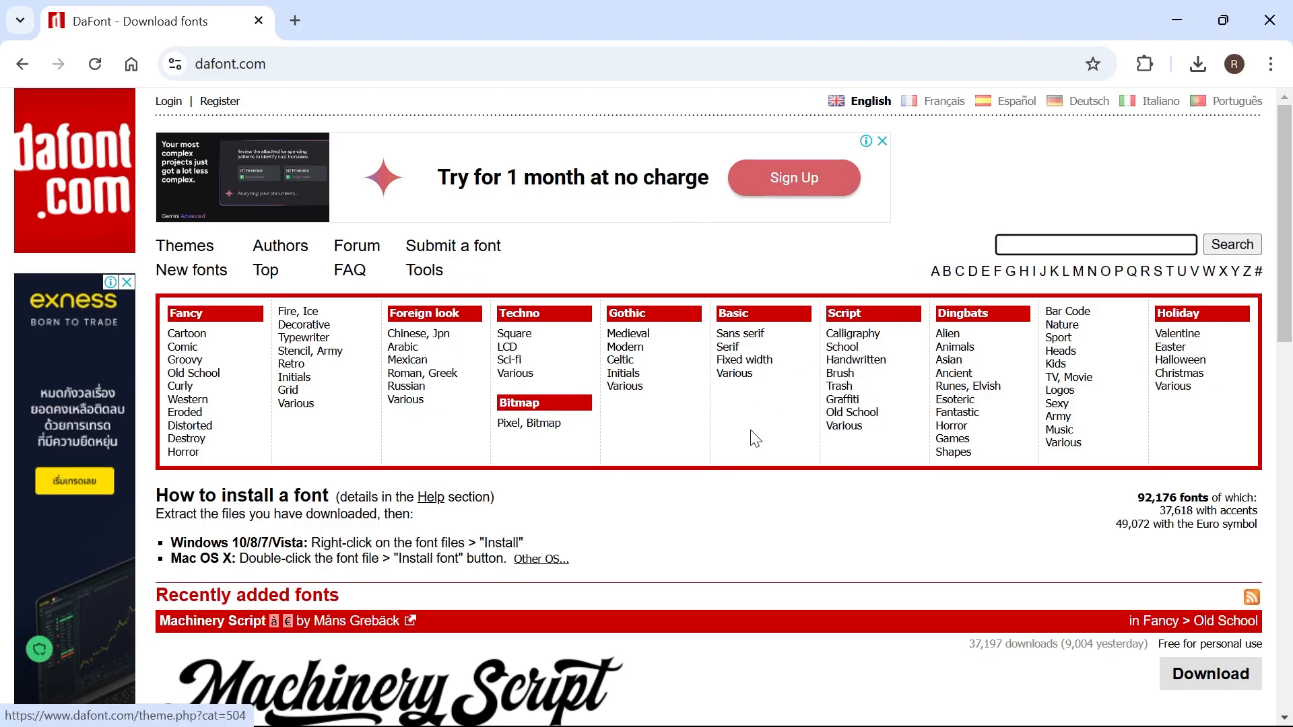
scroll("down", 3)
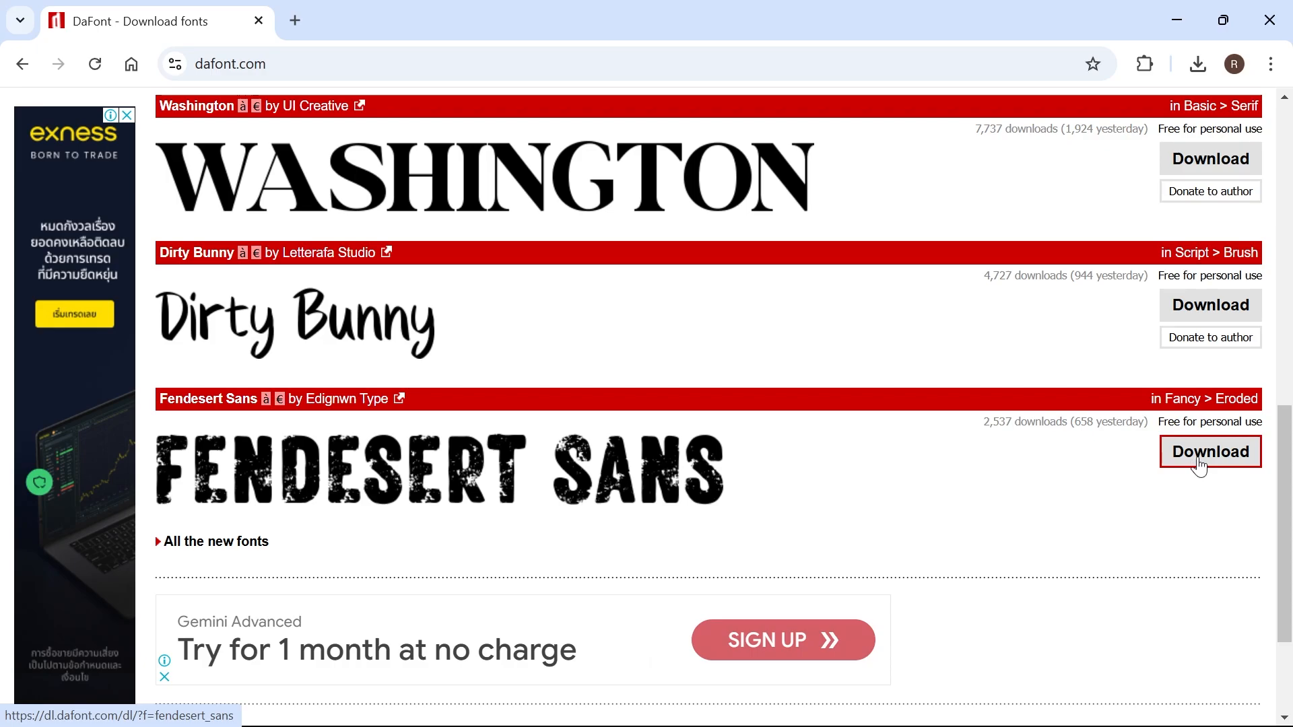
left_click(1209, 451)
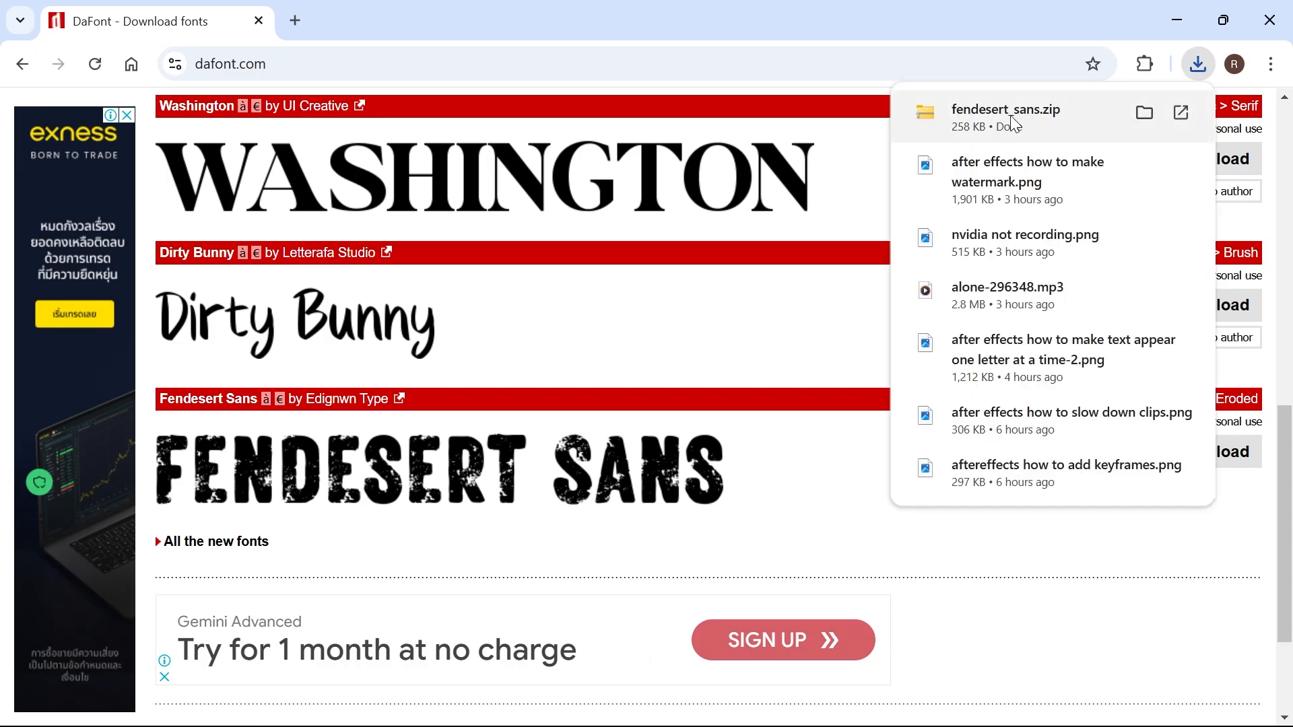
mouse_move(1143, 113)
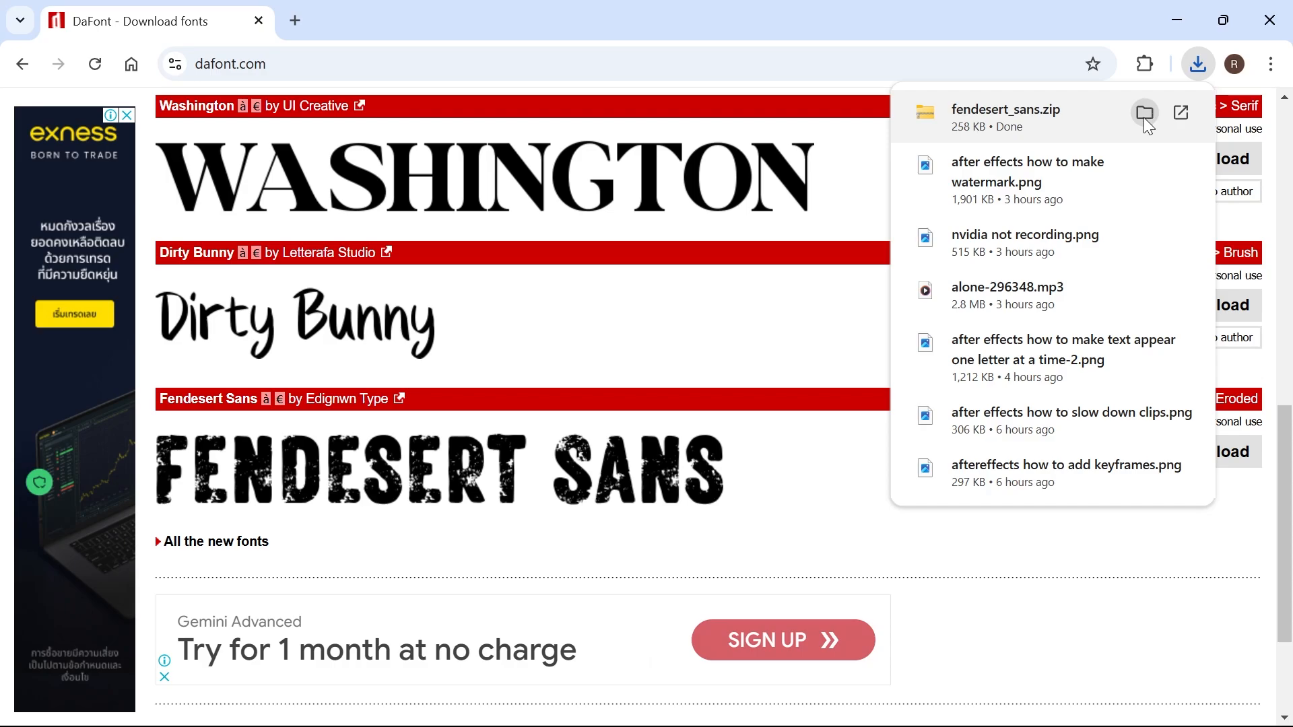
Extract fendesert_sans.zip into a fendesert_sans folder containing the TrueType font file
left_click(1145, 113)
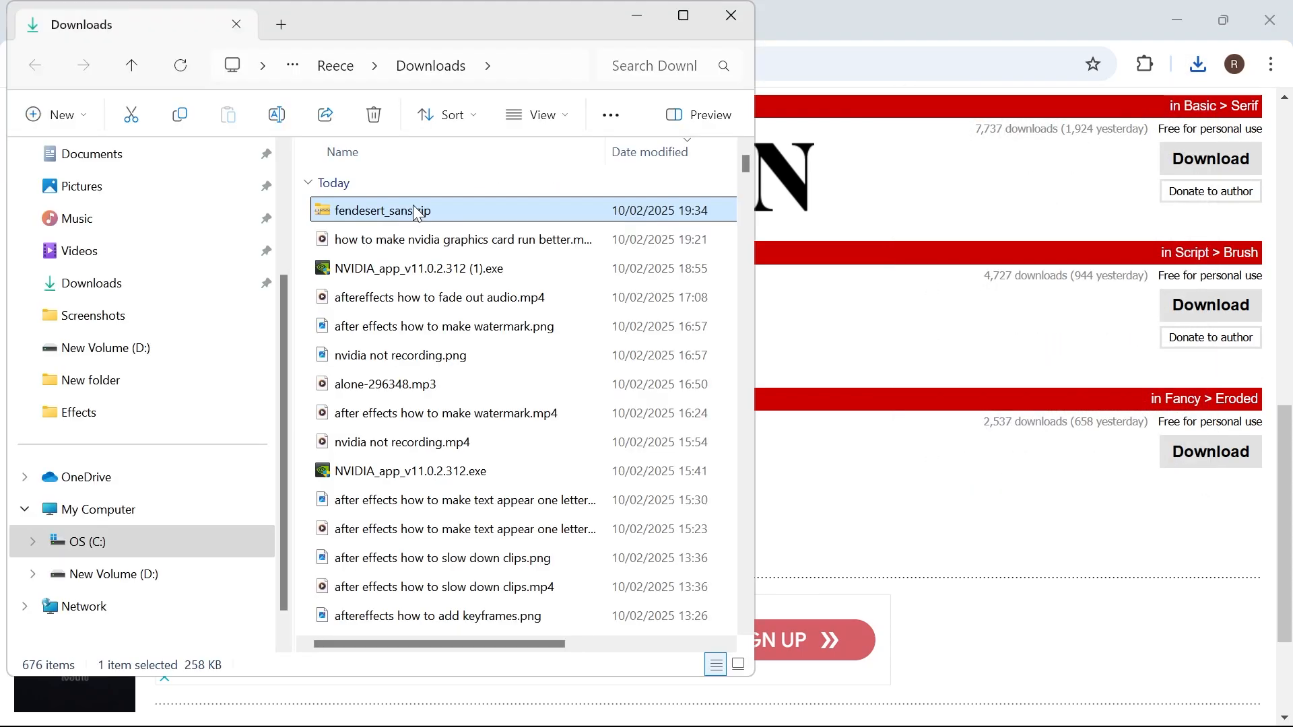
right_click(402, 210)
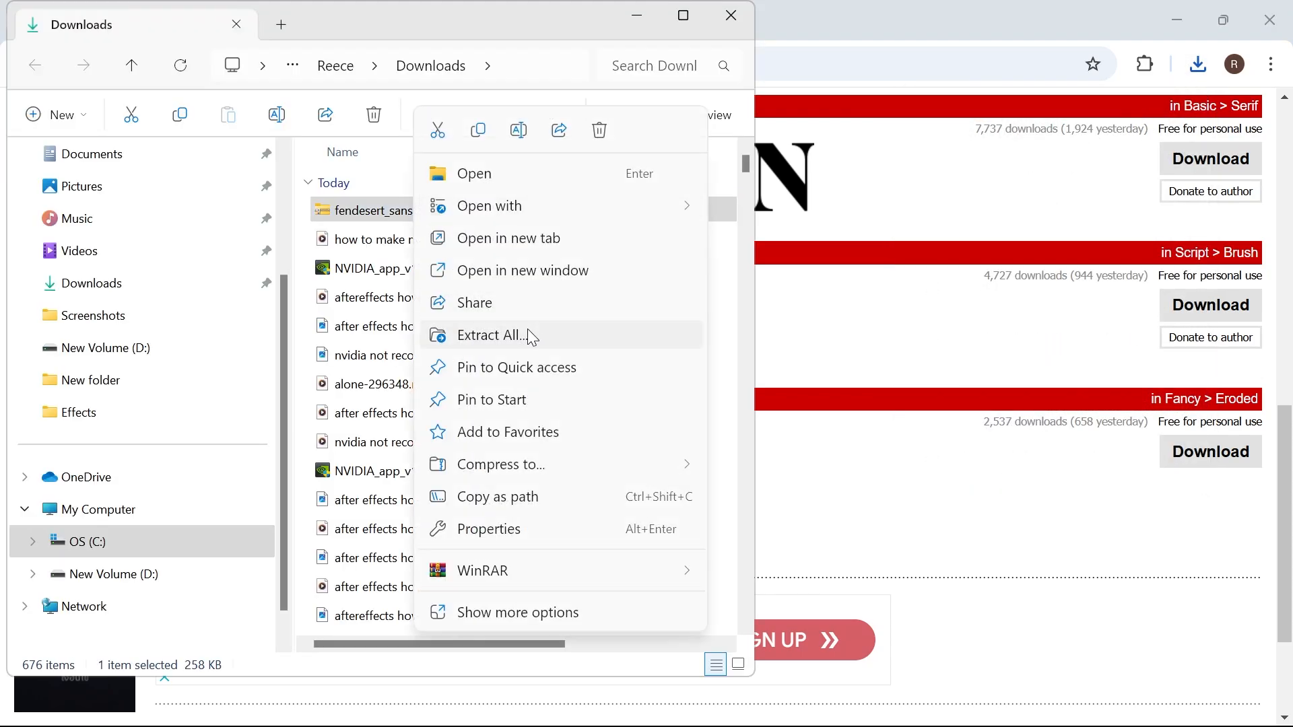
left_click(490, 335)
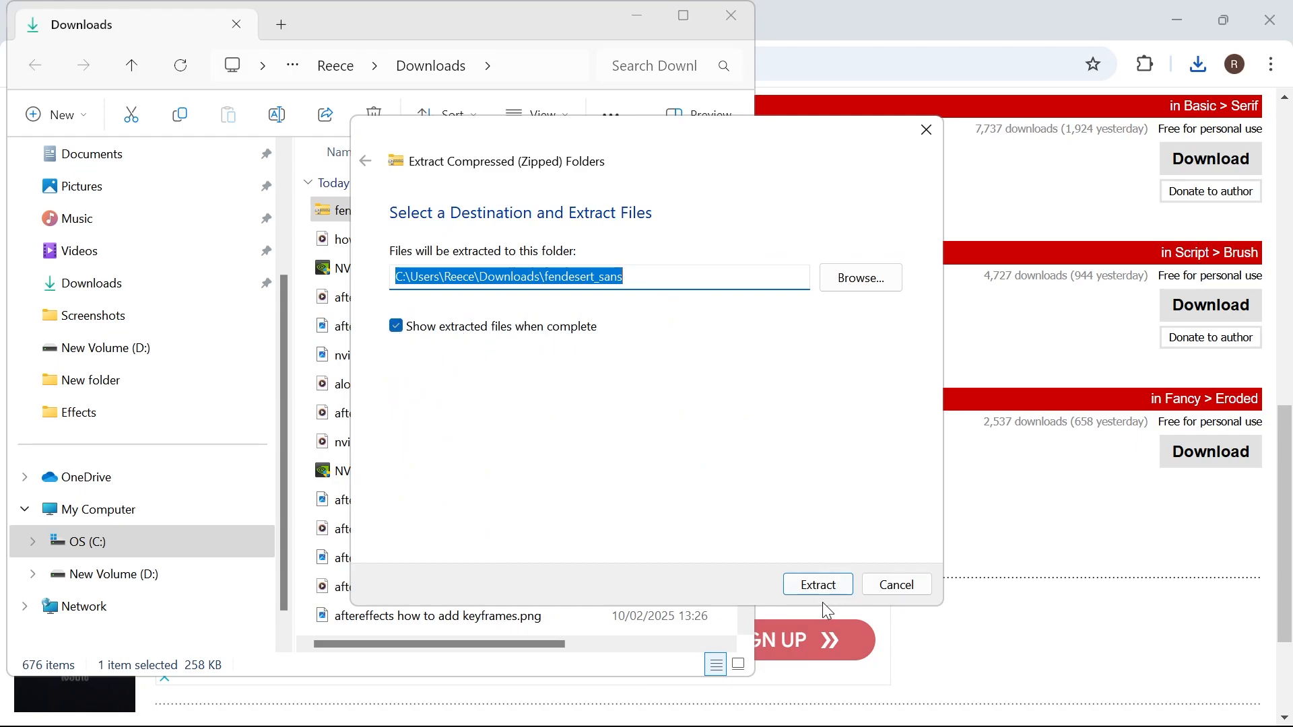
left_click(817, 583)
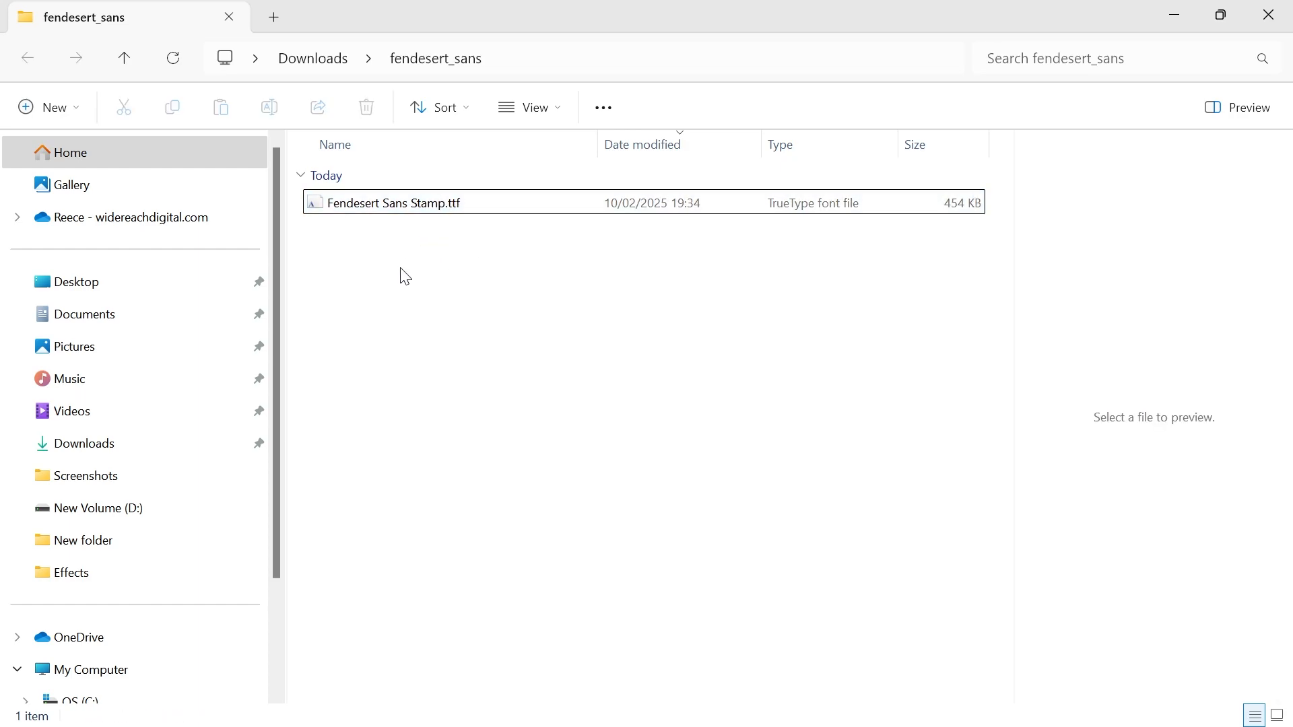
Open Fendesert Sans Stamp.ttf in Font Viewer and install the font
left_click(388, 203)
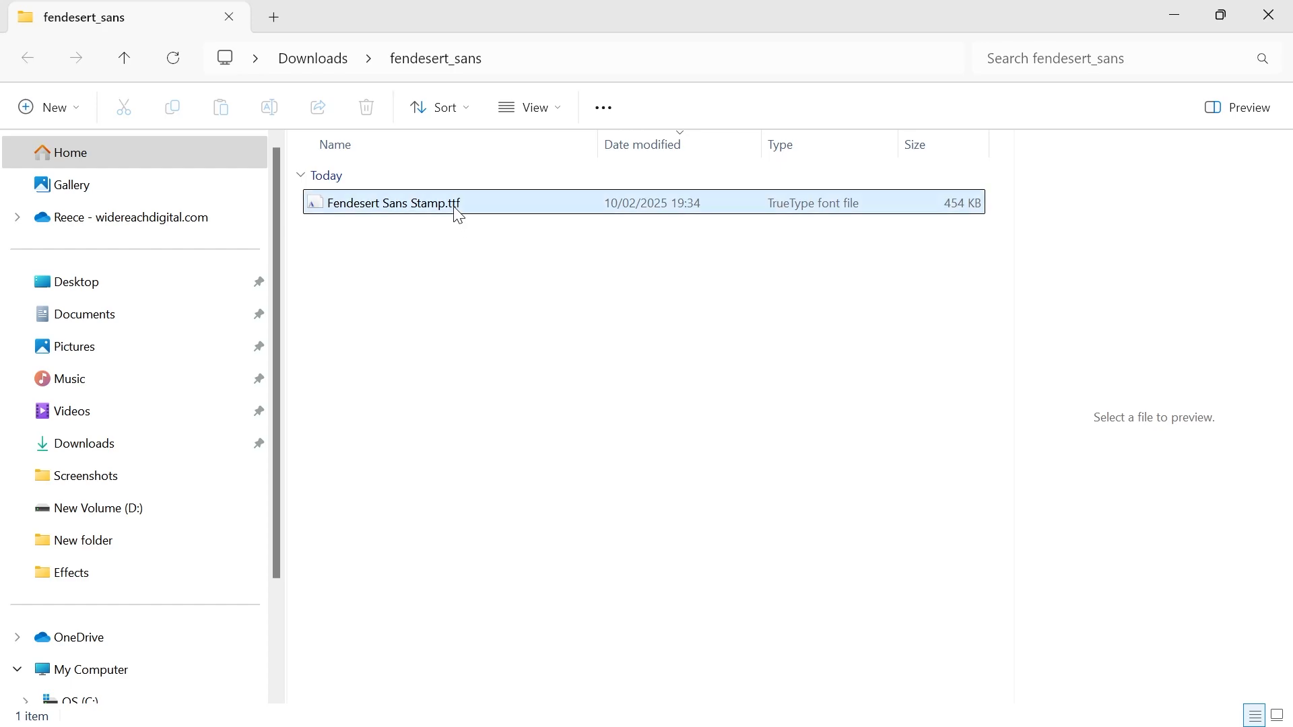
left_click(392, 203)
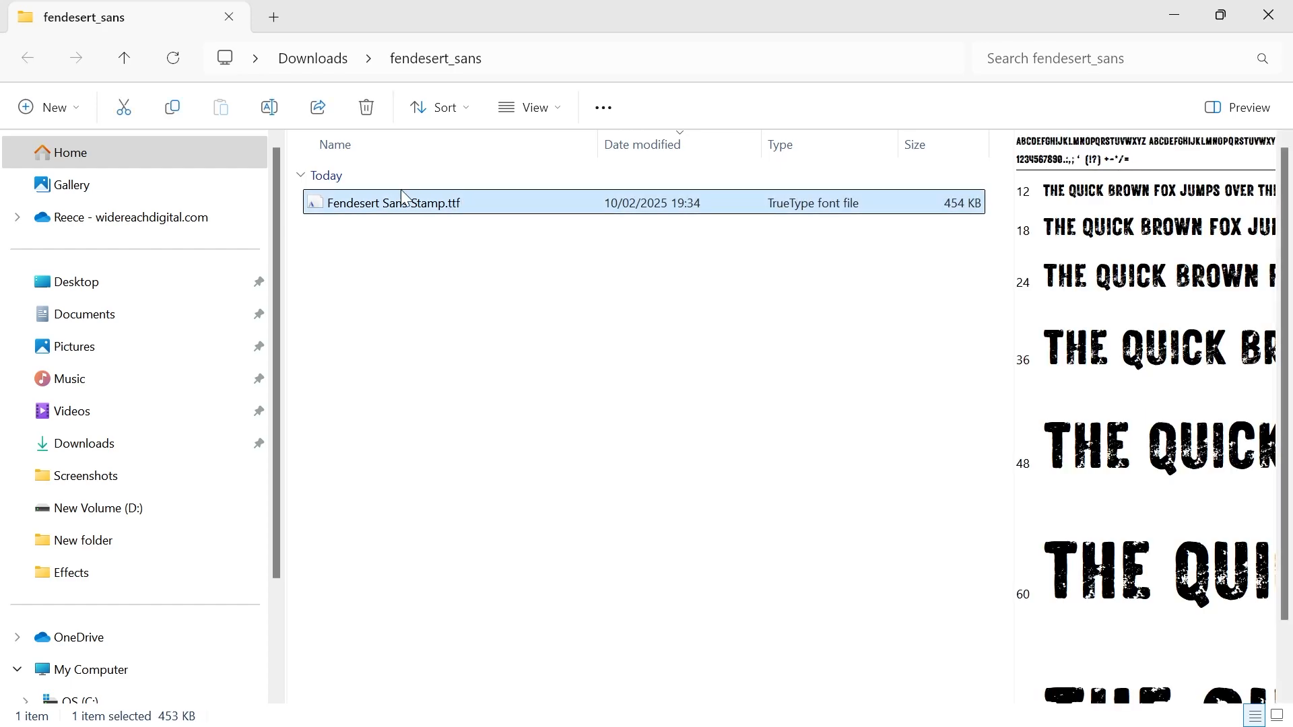
double_click(399, 204)
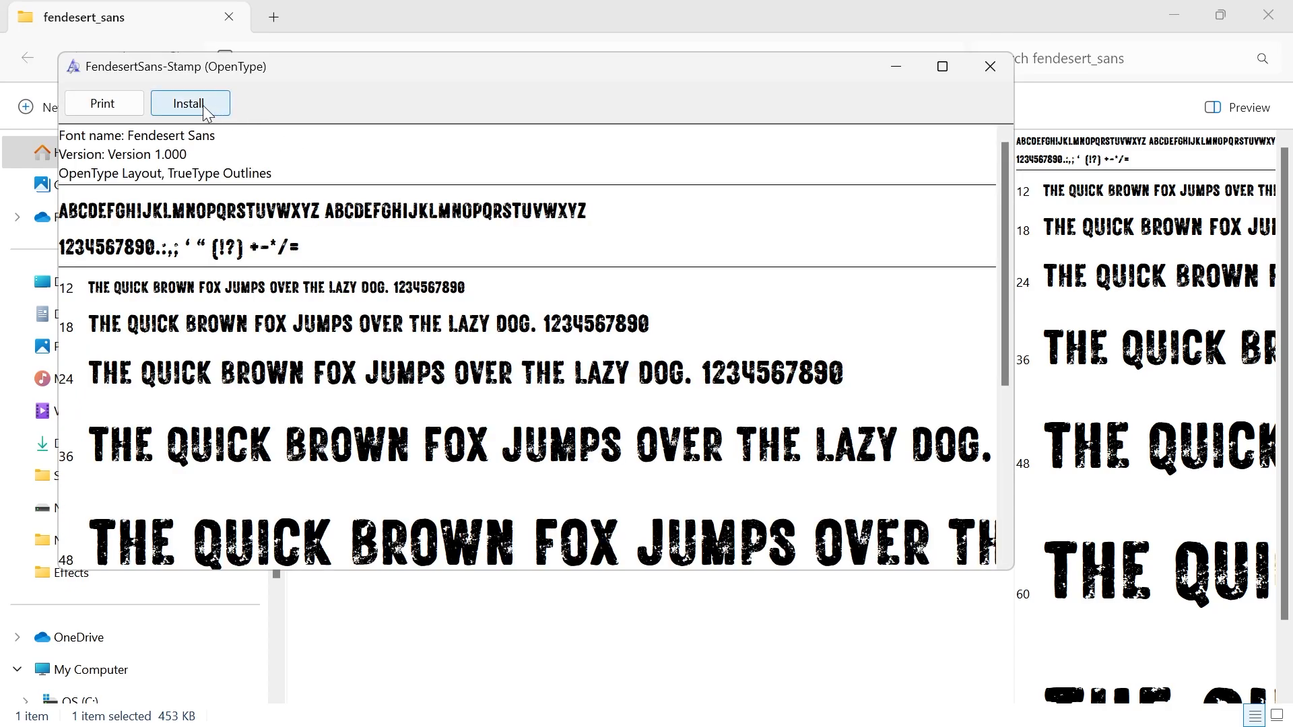
left_click(190, 103)
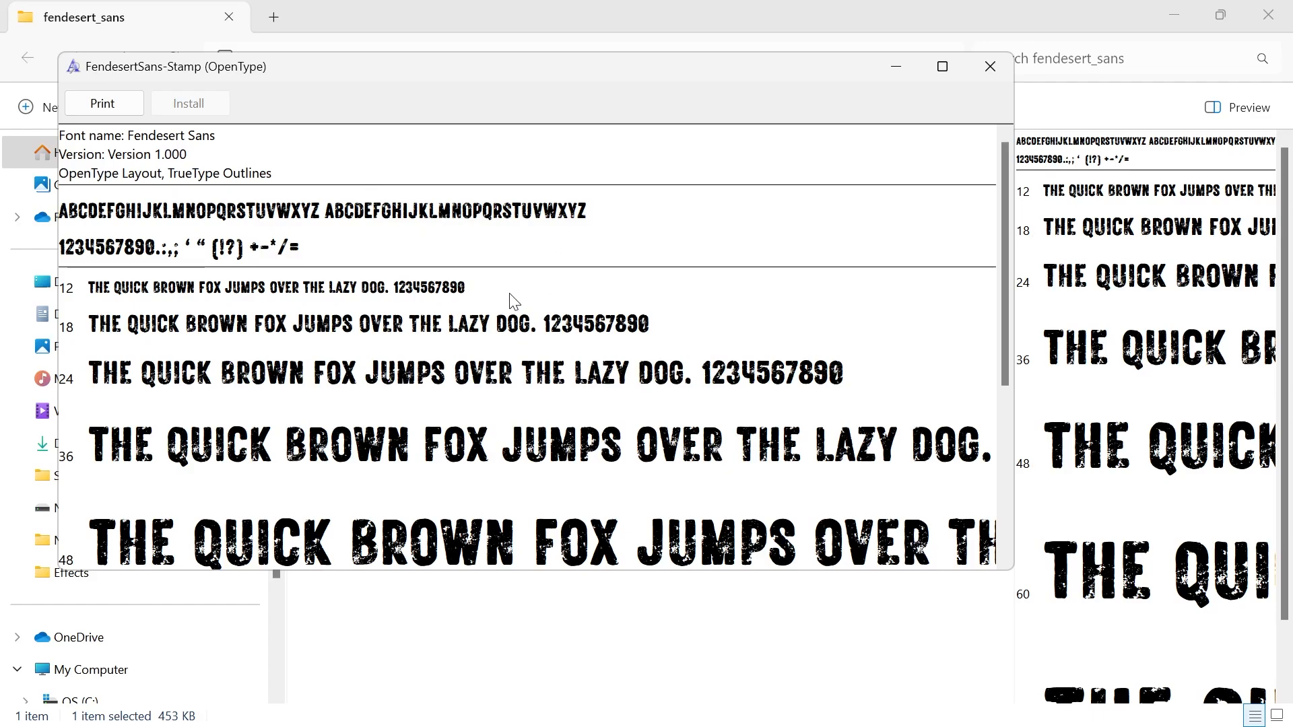
mouse_move(150, 146)
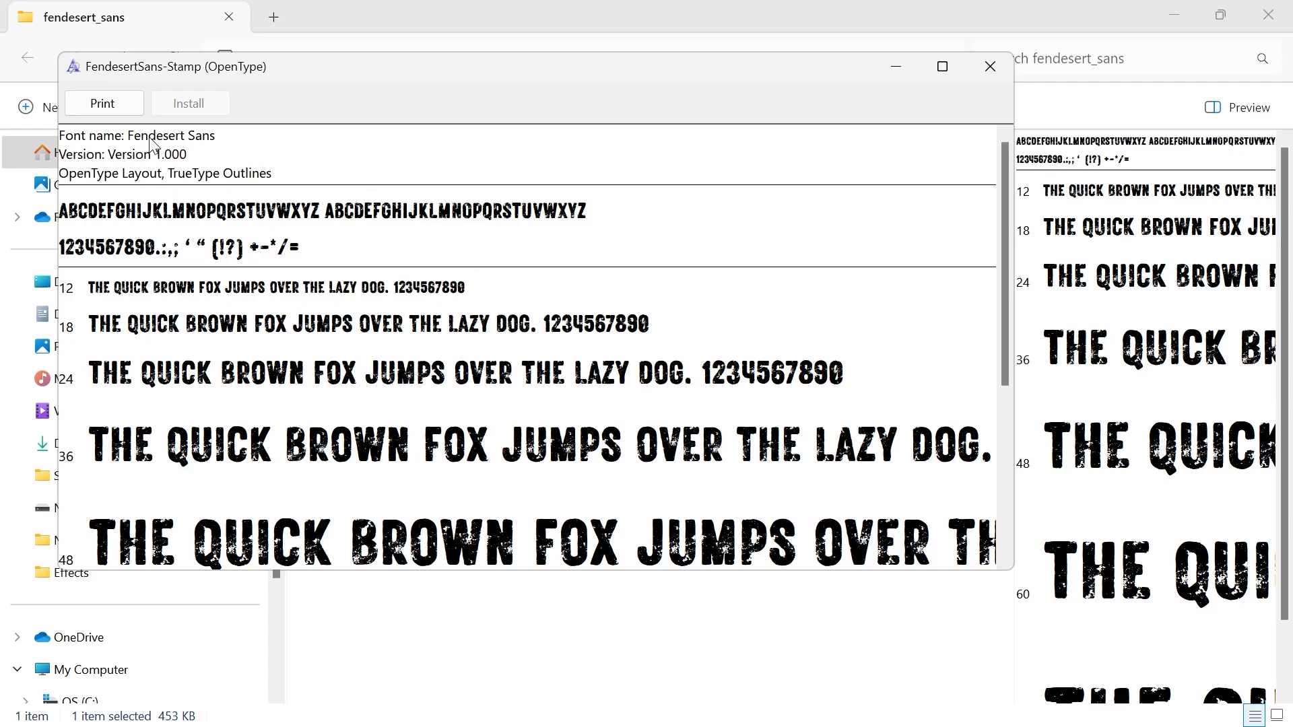
mouse_move(192, 145)
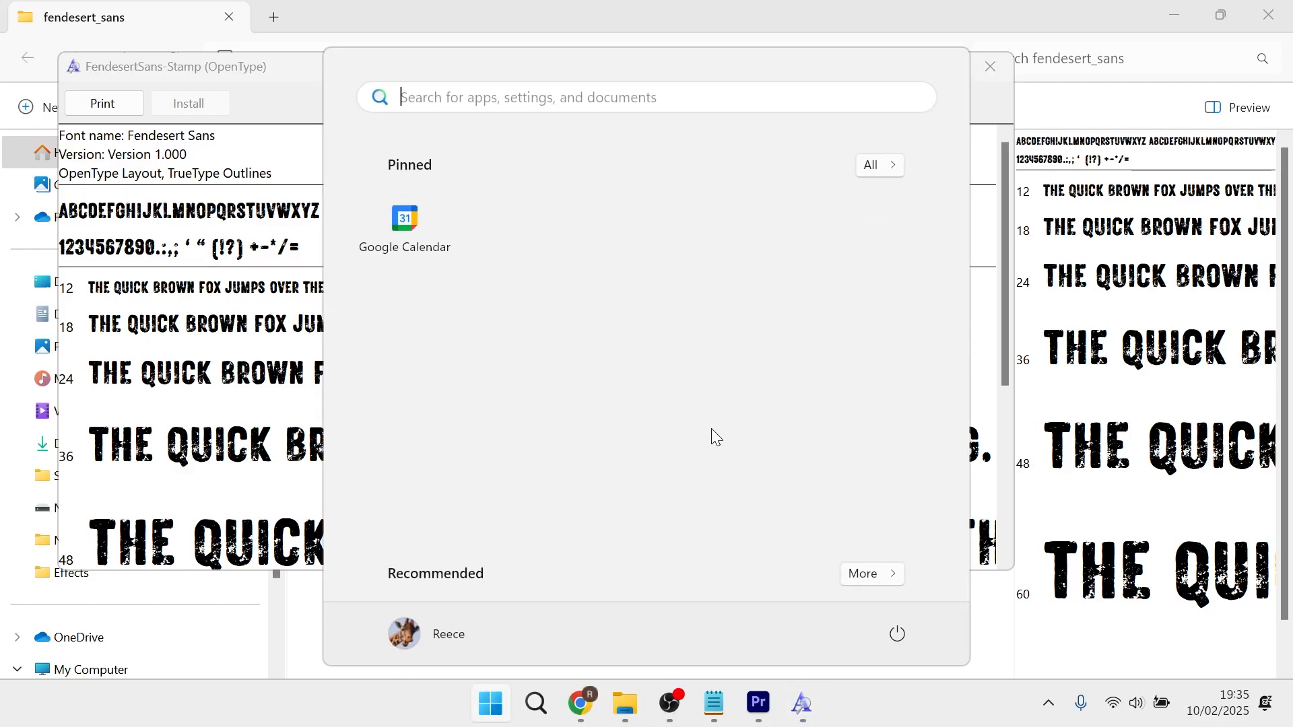
Search Start for 'adobe after Effects 2025' and launch it
type("adobe after Effects 2025")
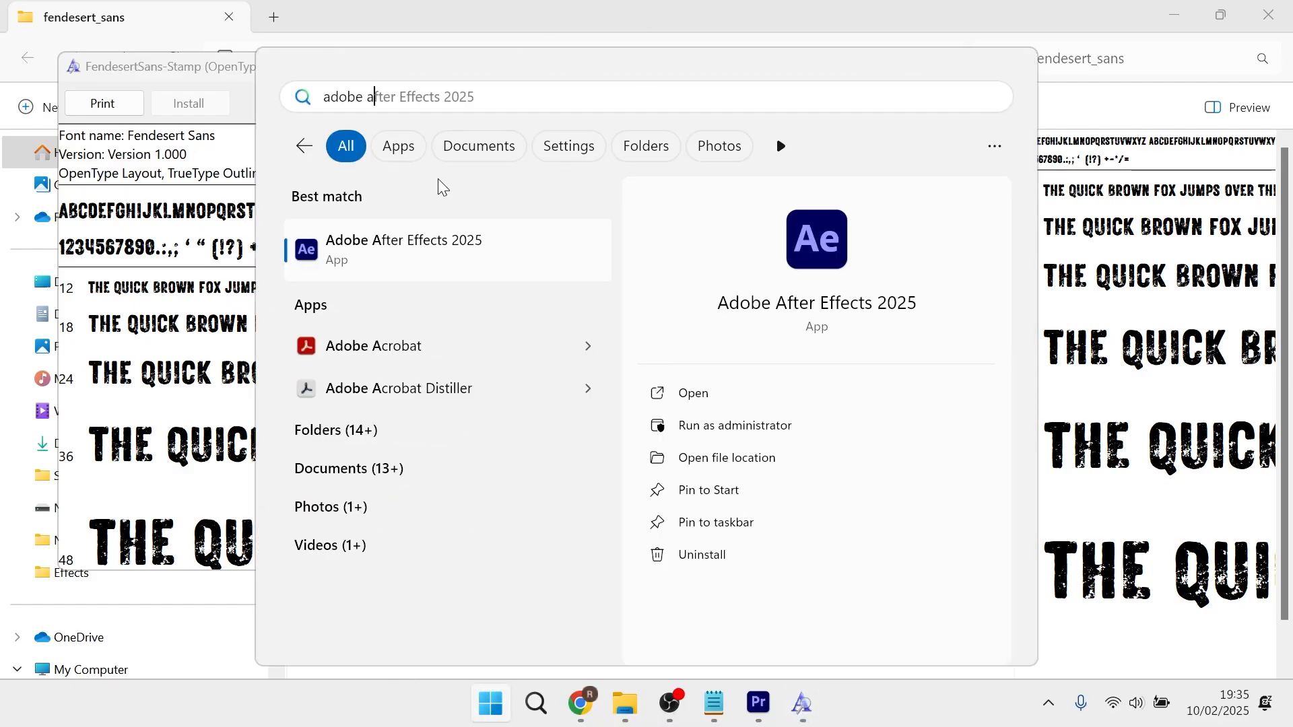
left_click(403, 249)
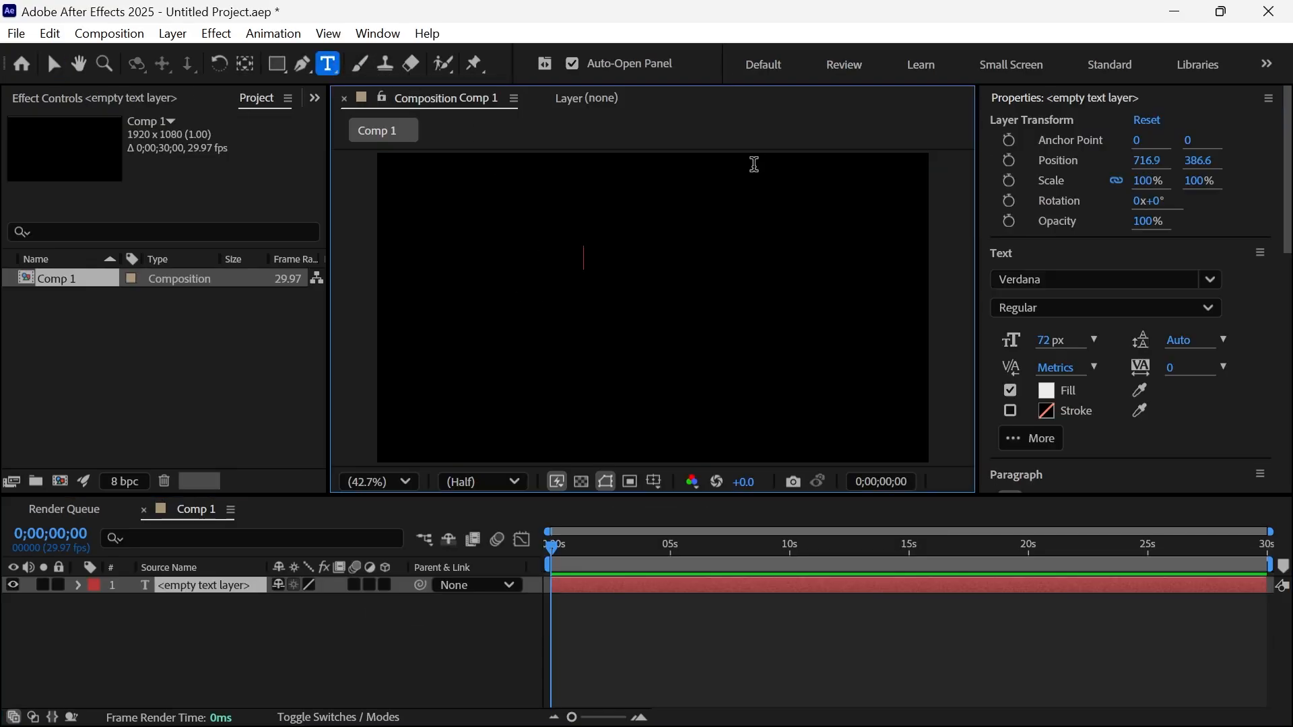
Type 'juihiuhh' and set the text layer's font to Fendesert Sans Stamp via an 'fe' search
type("juihiuhh")
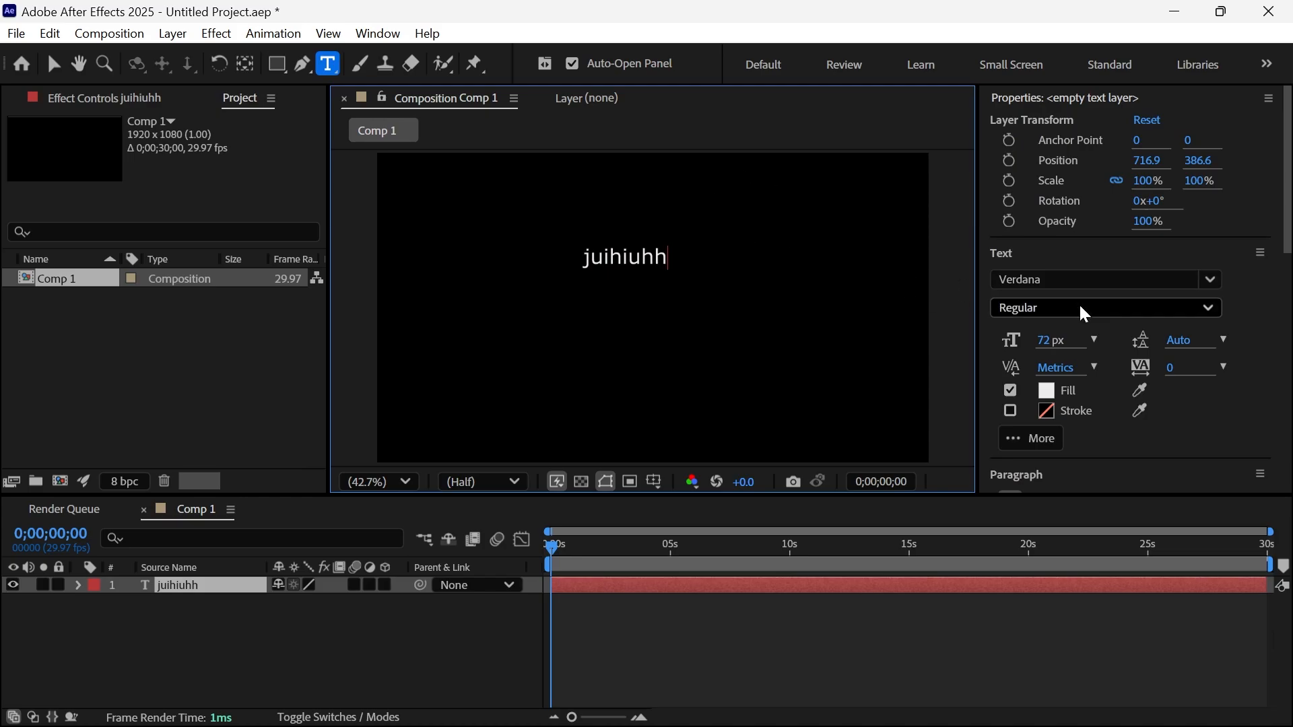
left_click(1100, 279)
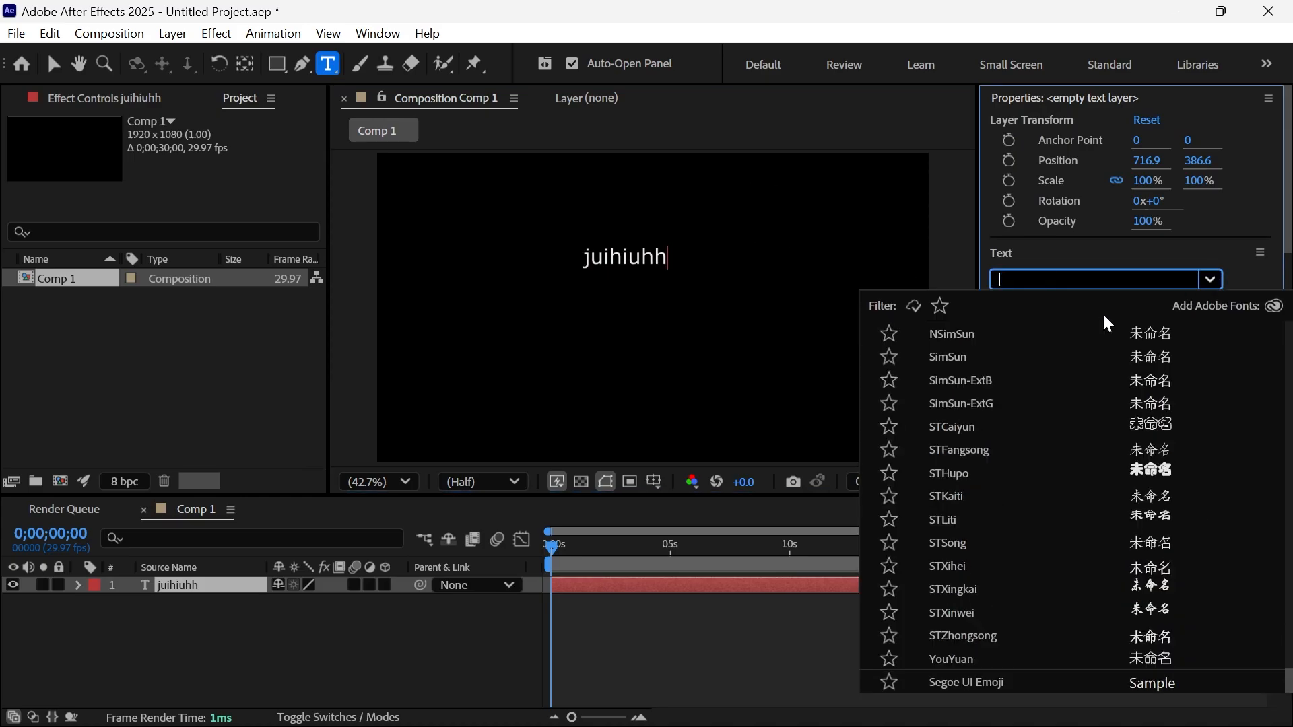
type("fend")
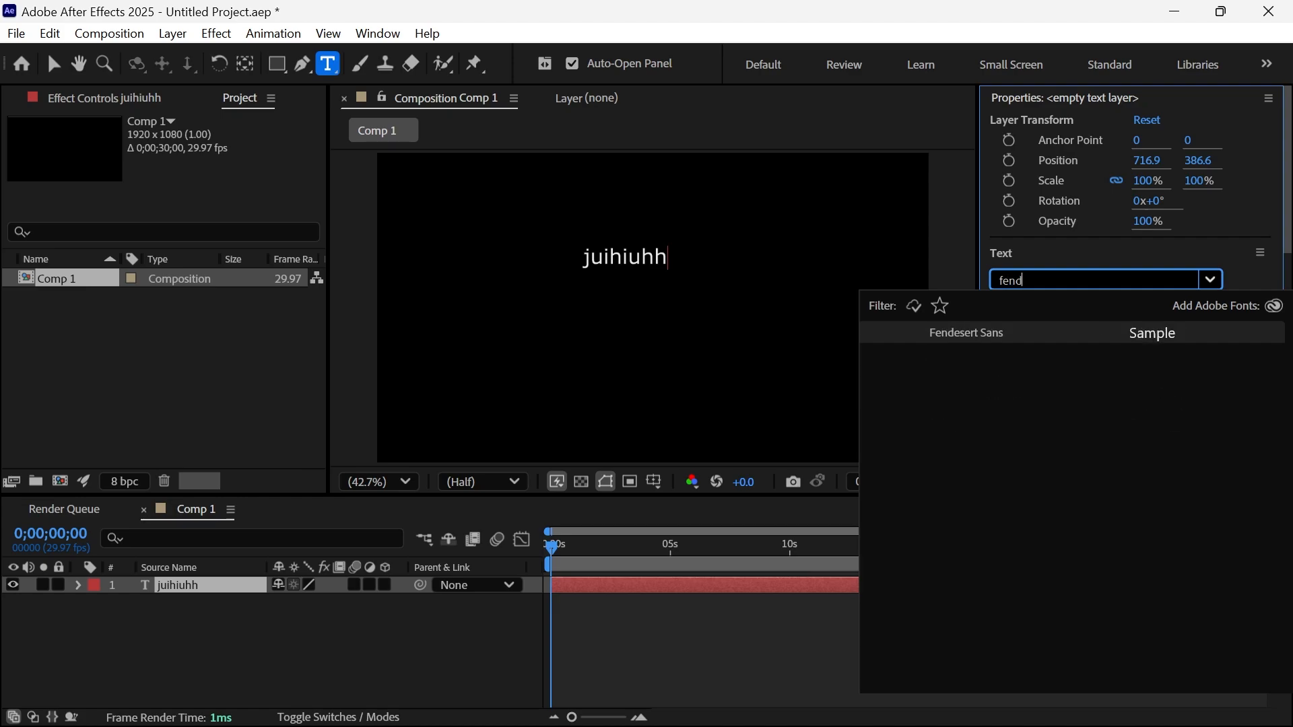
mouse_move(1005, 343)
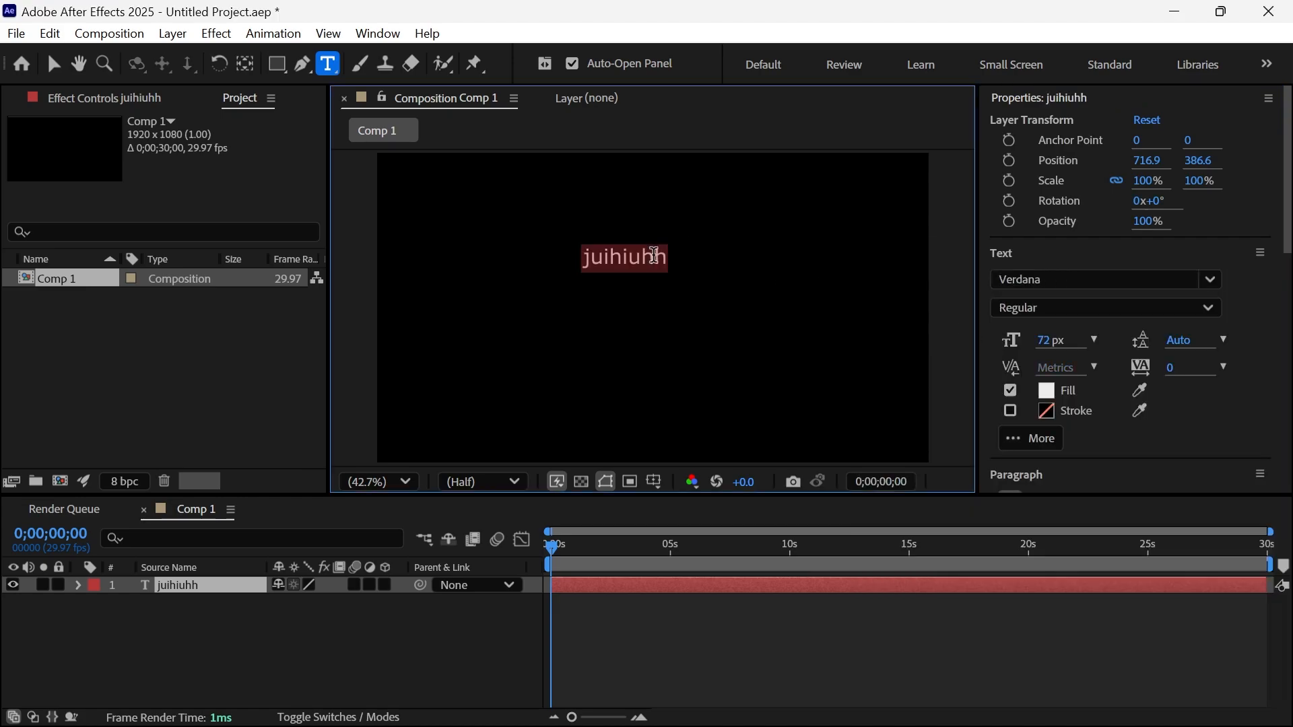
type("fe")
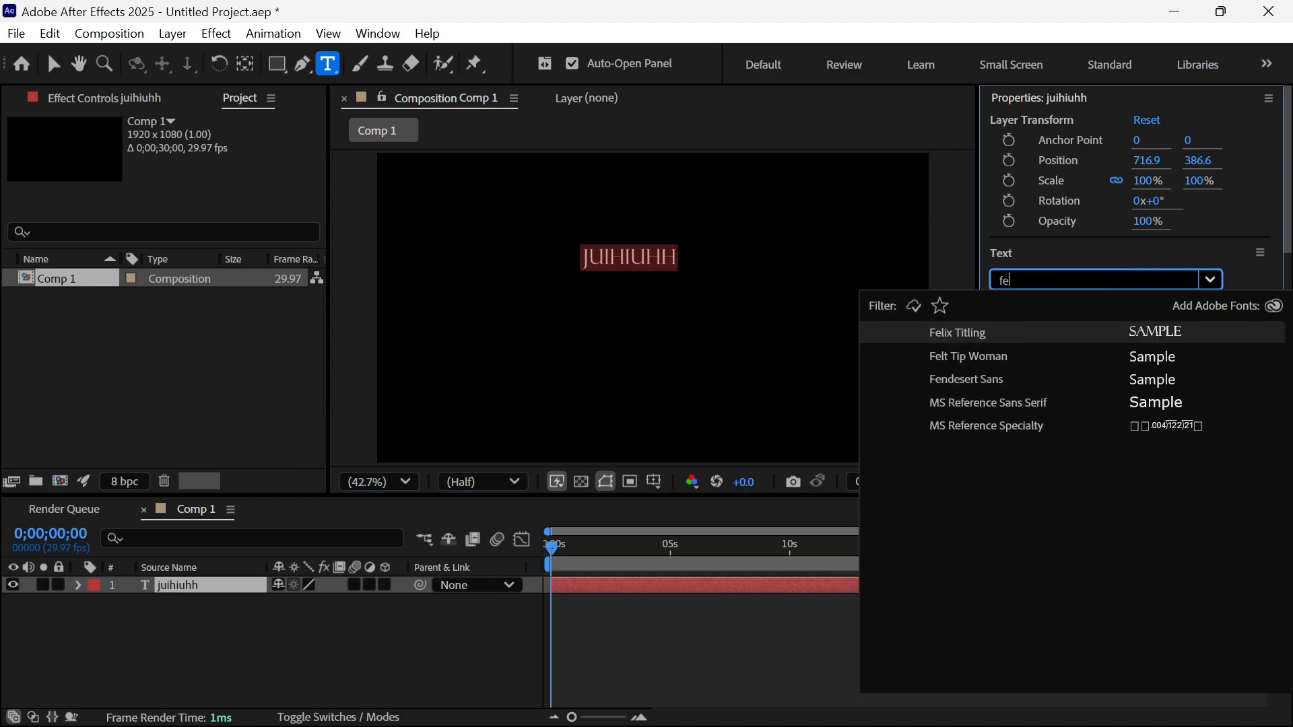
left_click(964, 379)
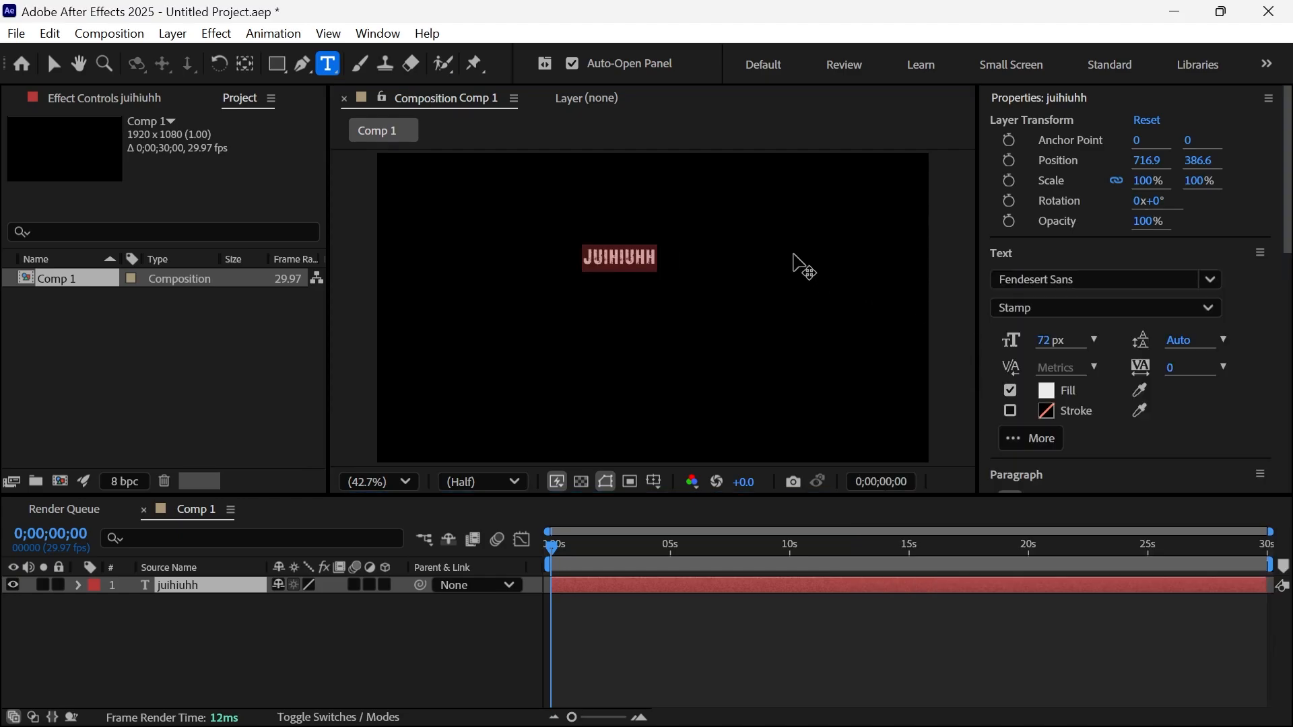